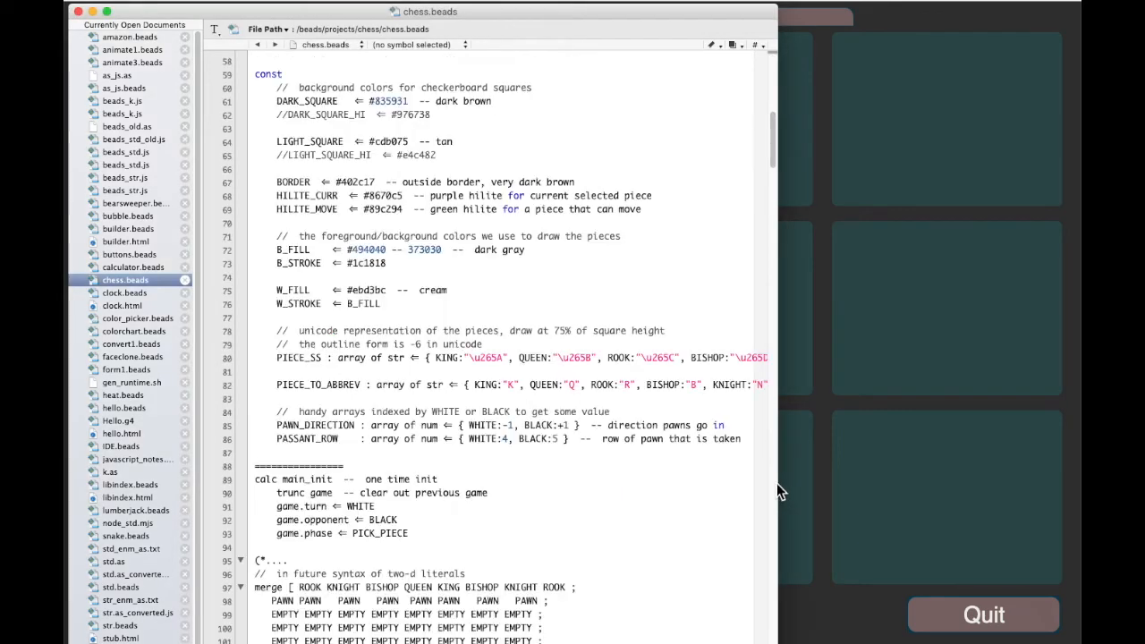
Create a new project, my_program, from the New Project tile on the projects grid
scroll("down", 3)
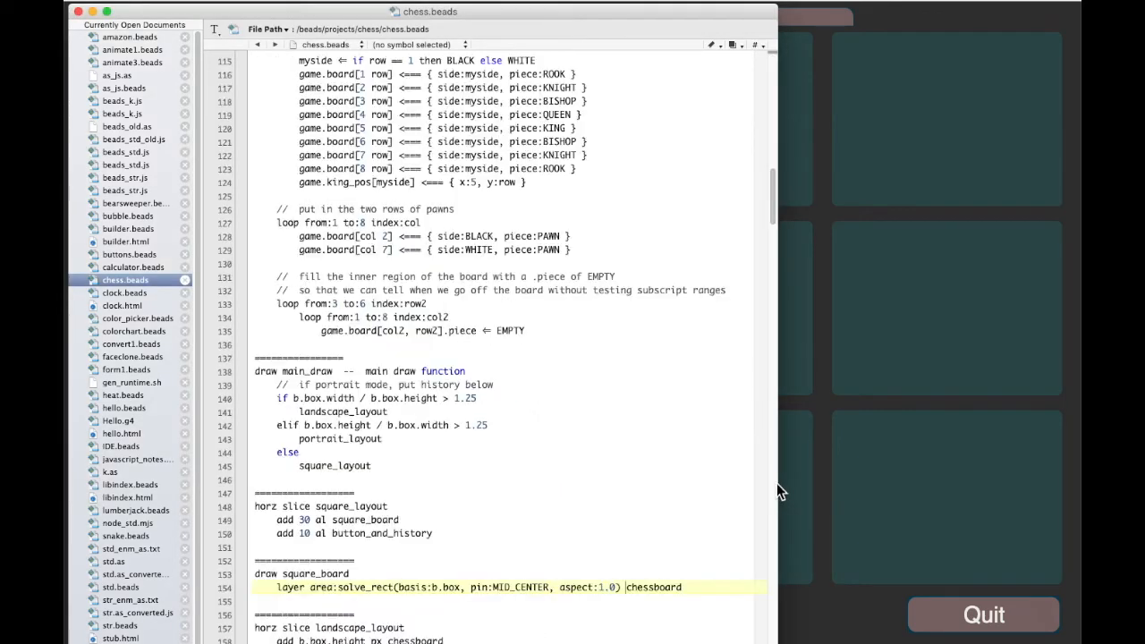
scroll("down", 3)
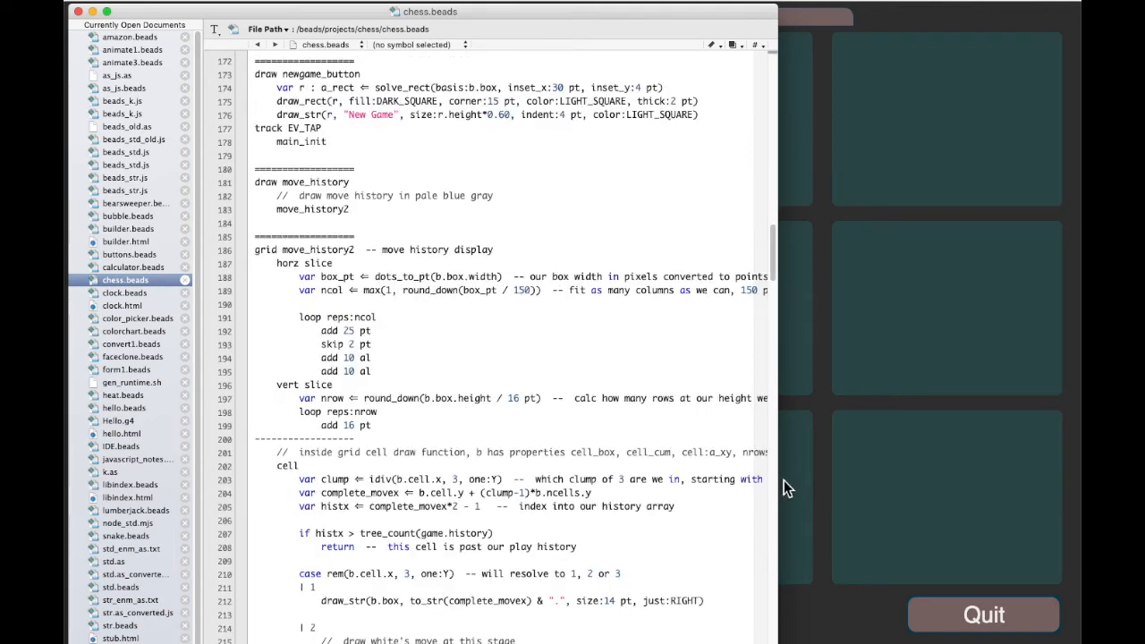
mouse_move(798, 487)
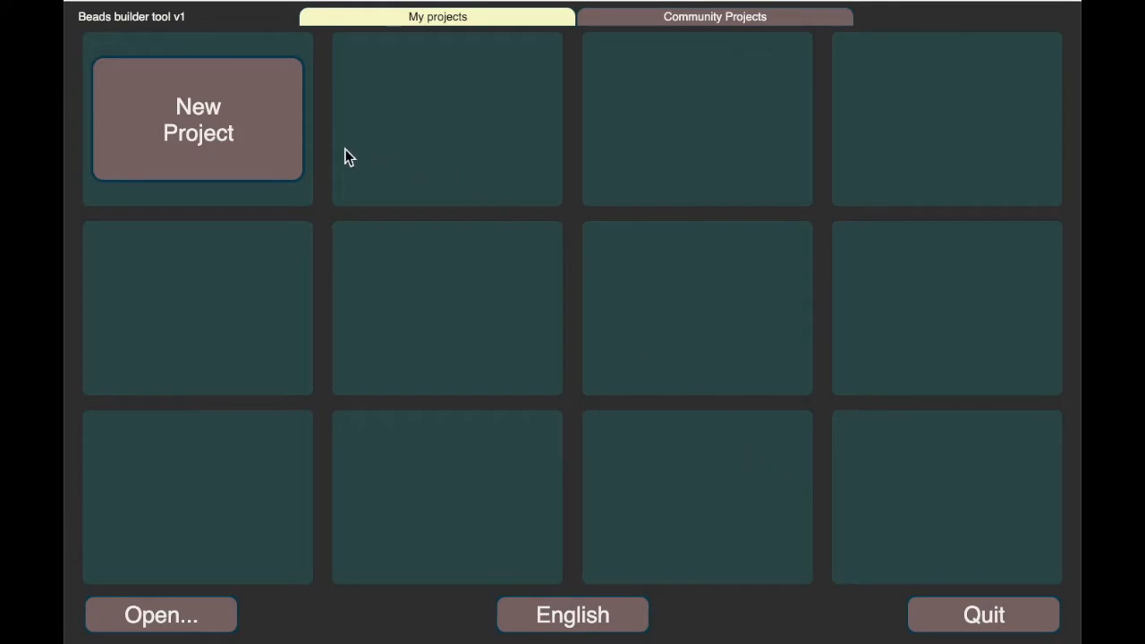
mouse_move(239, 140)
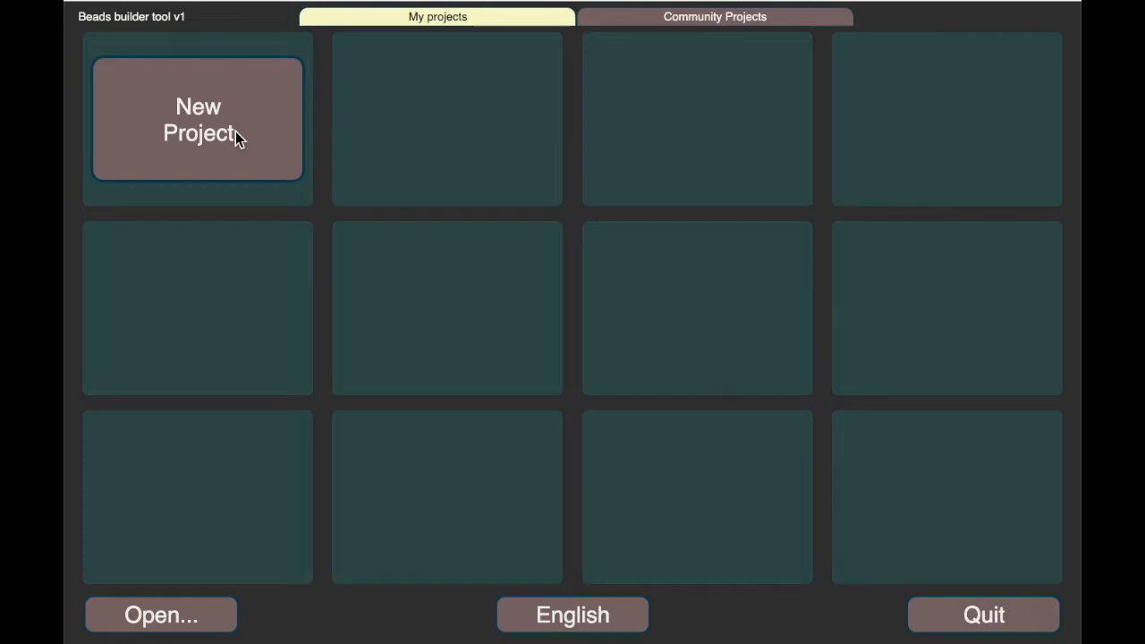
left_click(197, 118)
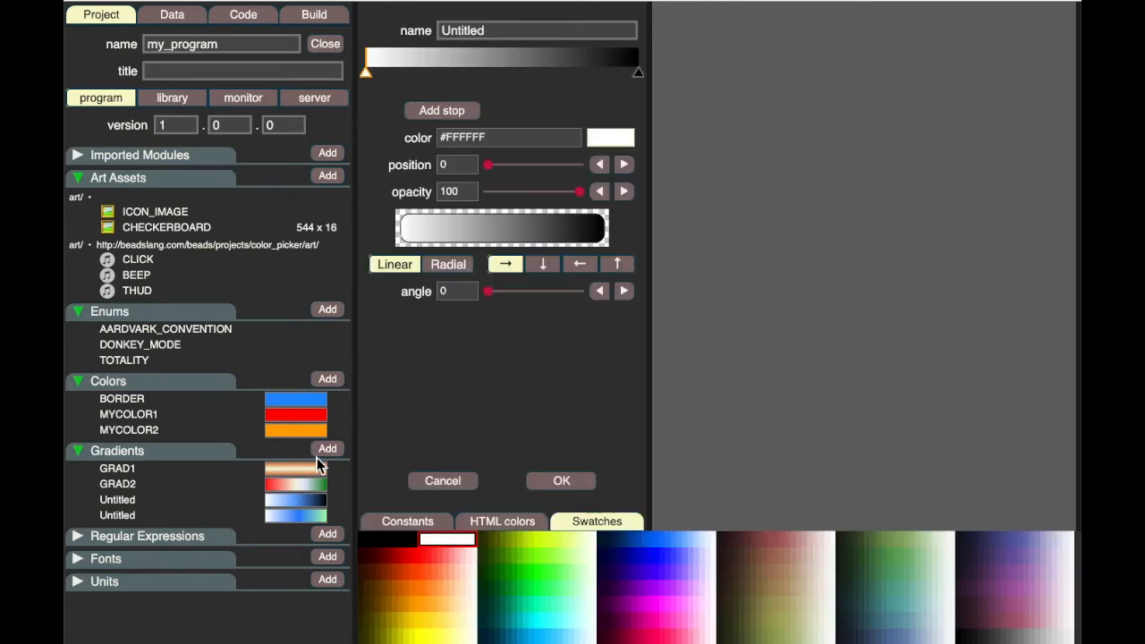
mouse_move(426, 122)
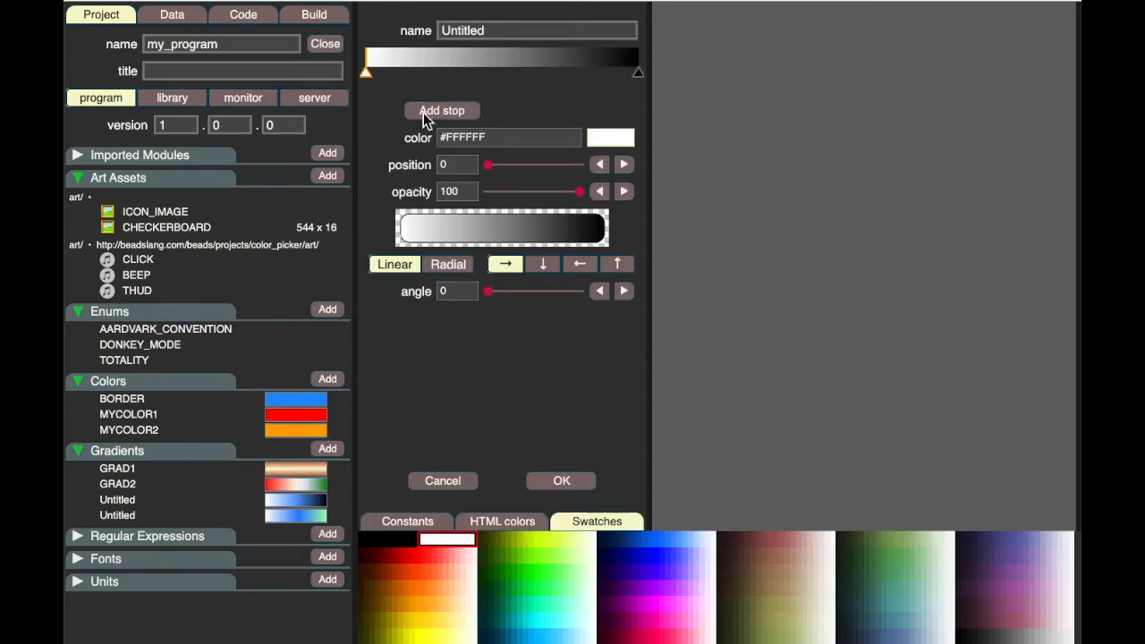
Add a blue middle stop at 75%, recolour the end stop green from Swatches, and save the gradient
left_click(440, 111)
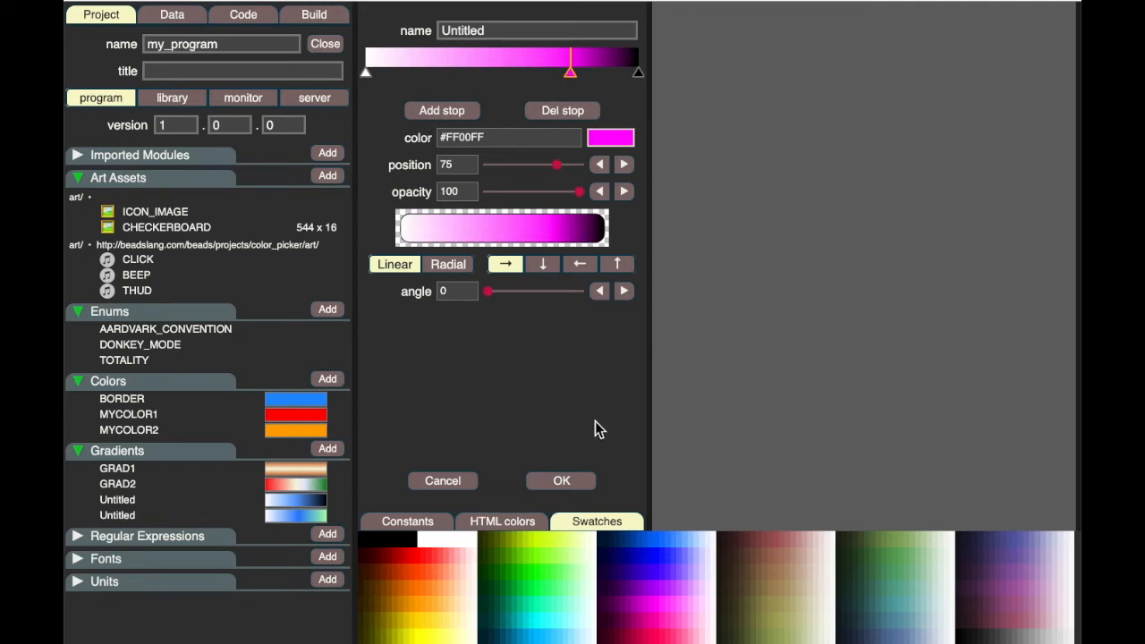
left_click(670, 537)
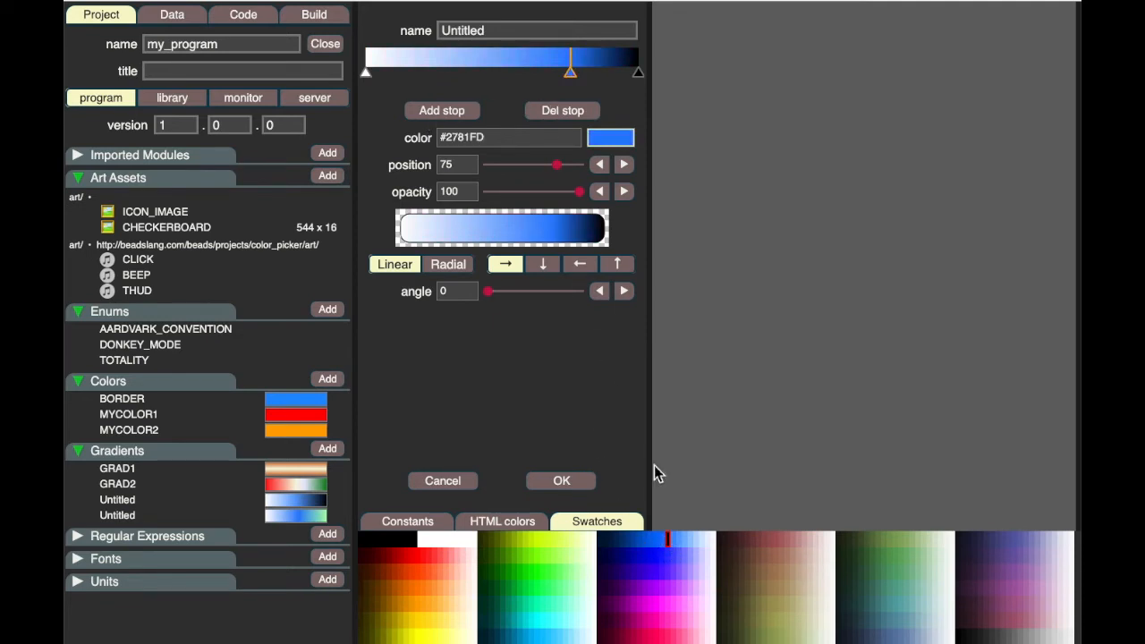
left_click(637, 72)
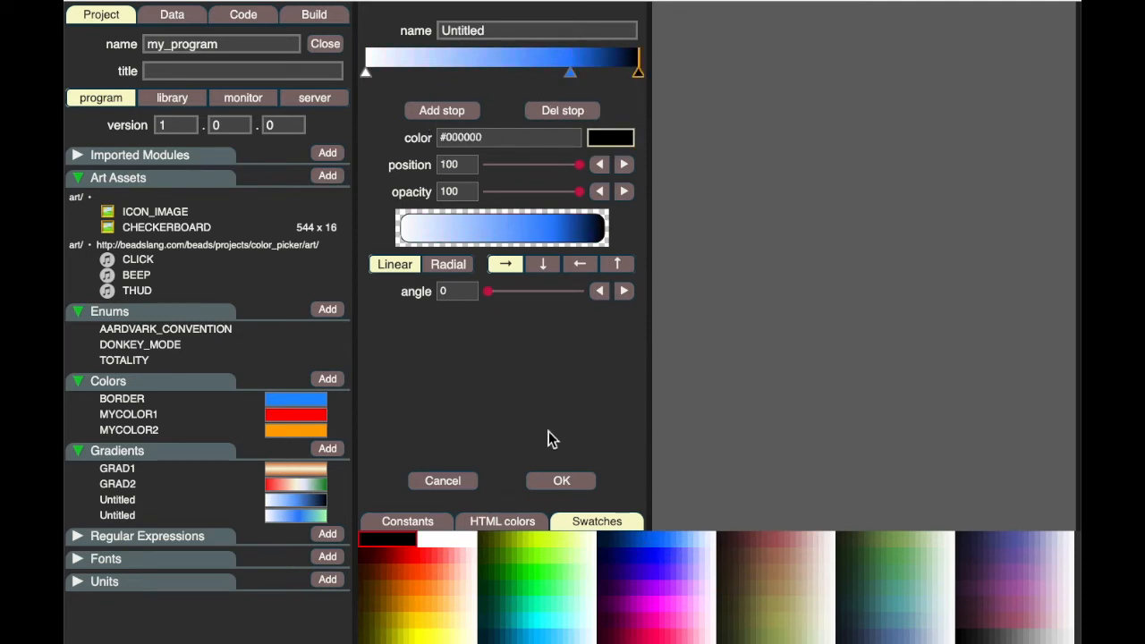
mouse_move(516, 581)
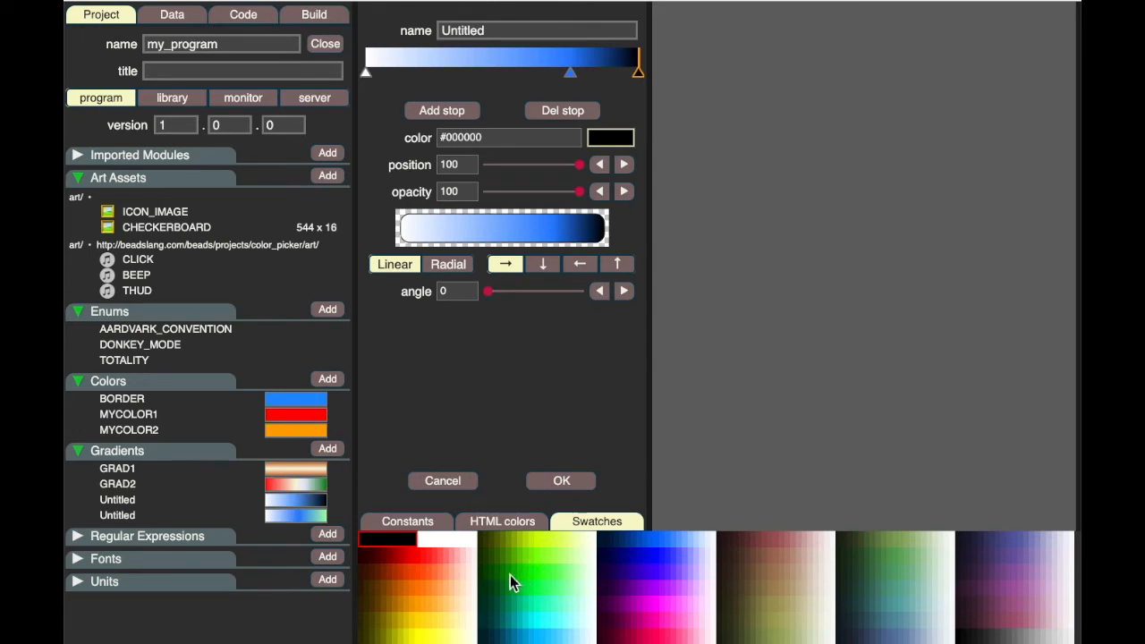
left_click(508, 573)
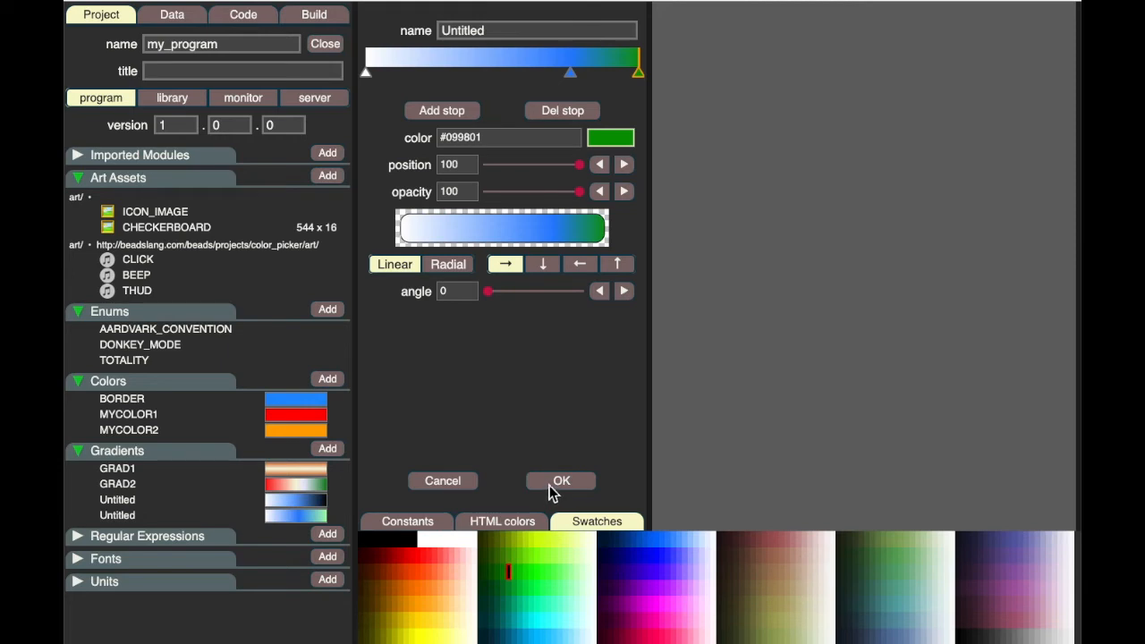
left_click(562, 480)
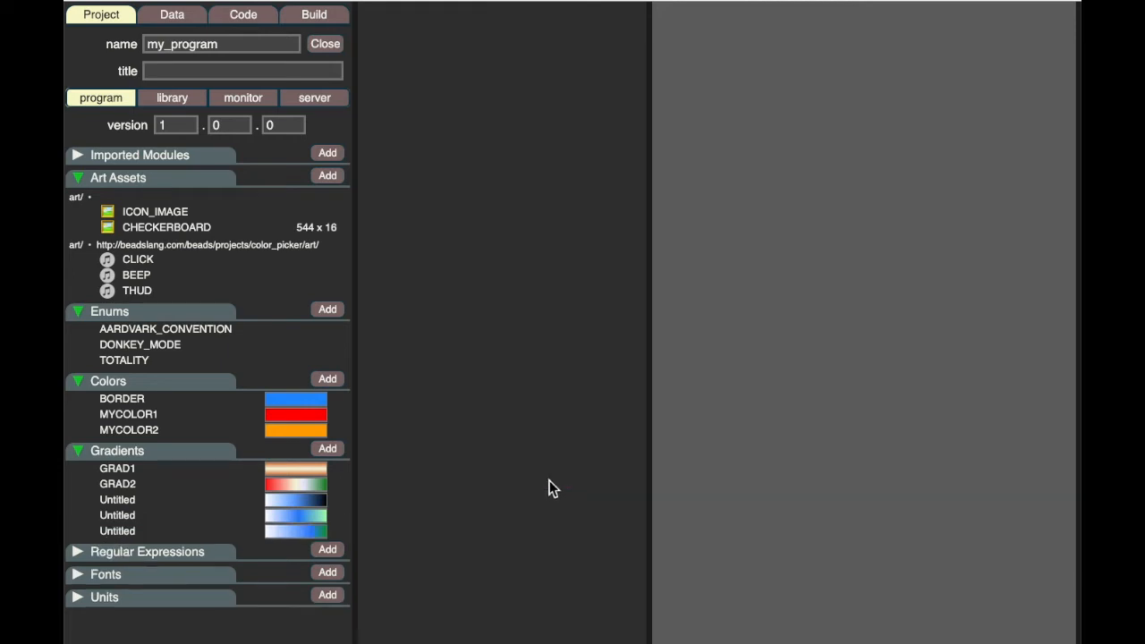
mouse_move(331, 22)
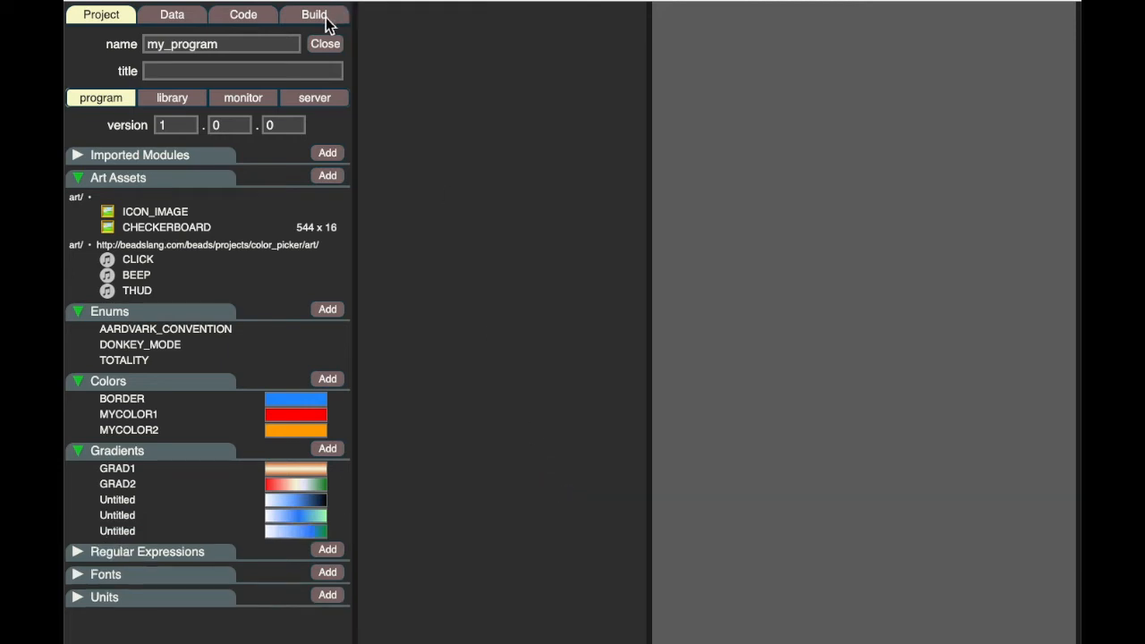
Show the generated Beads source with the new white-blue-green gradient constant in Build
left_click(315, 14)
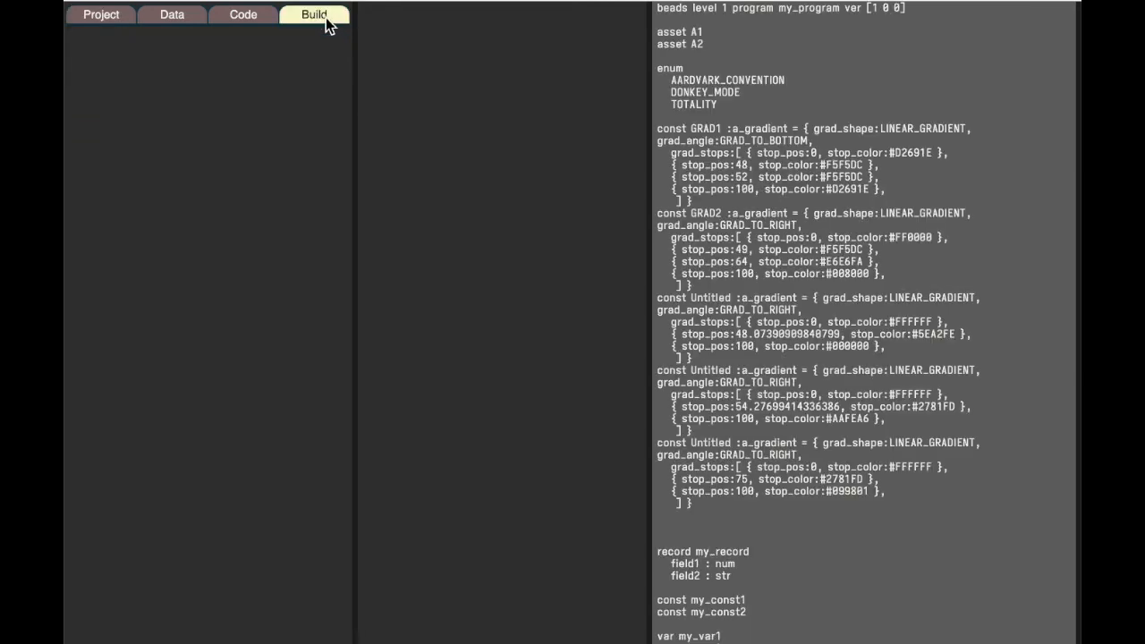